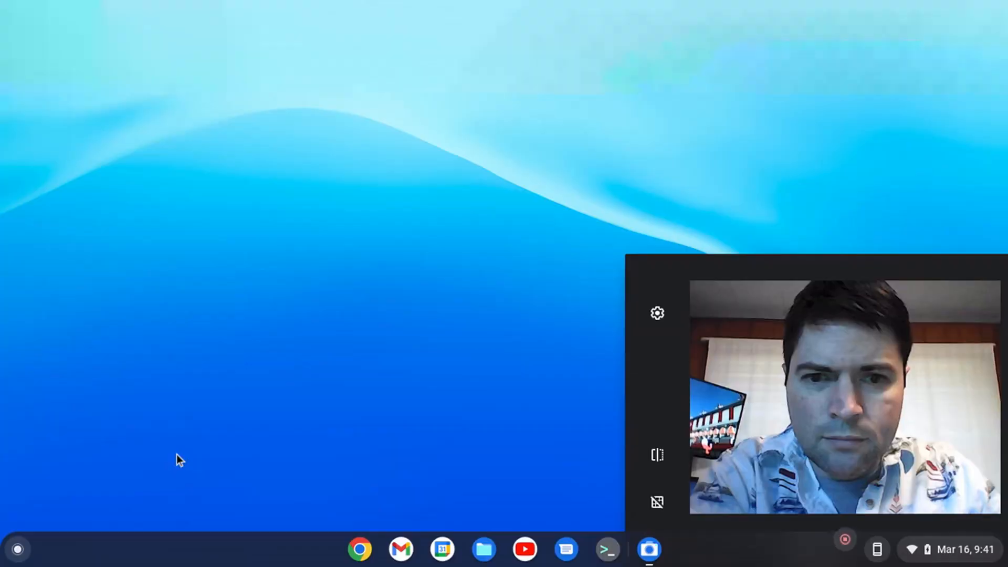
- Launch Settings from the launcher and show the About Chrome OS version info
left_click(18, 548)
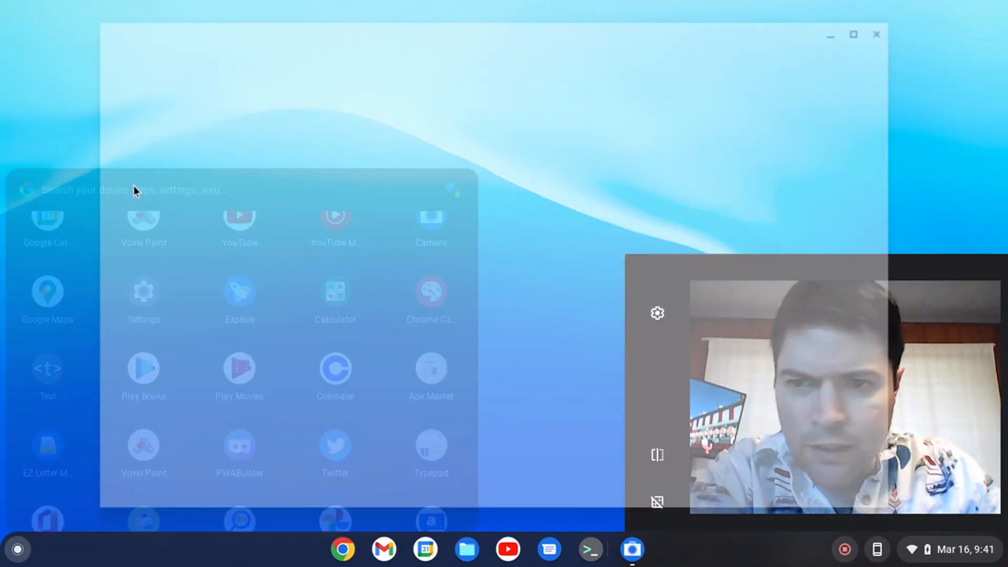
left_click(143, 291)
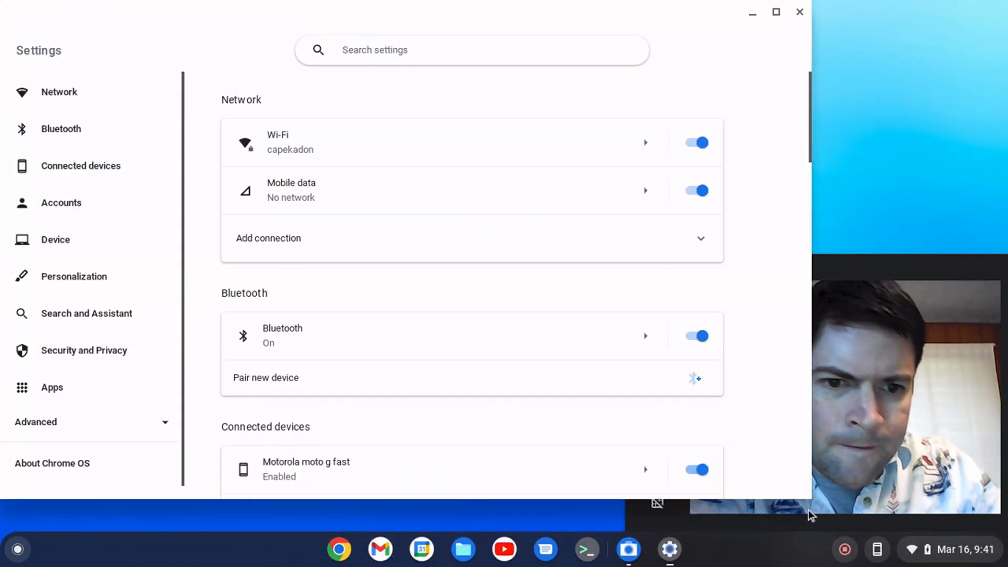
left_click(51, 464)
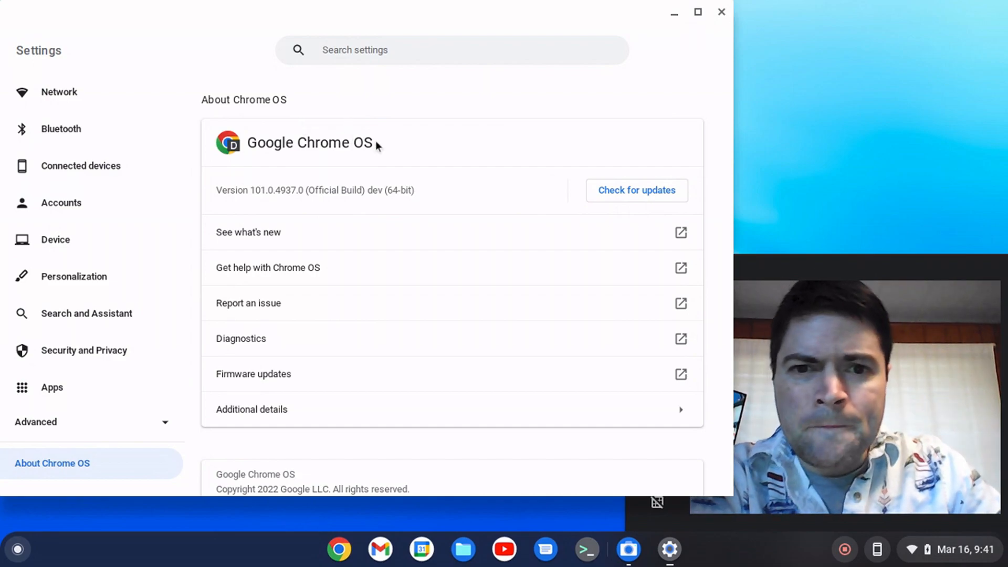
mouse_move(401, 217)
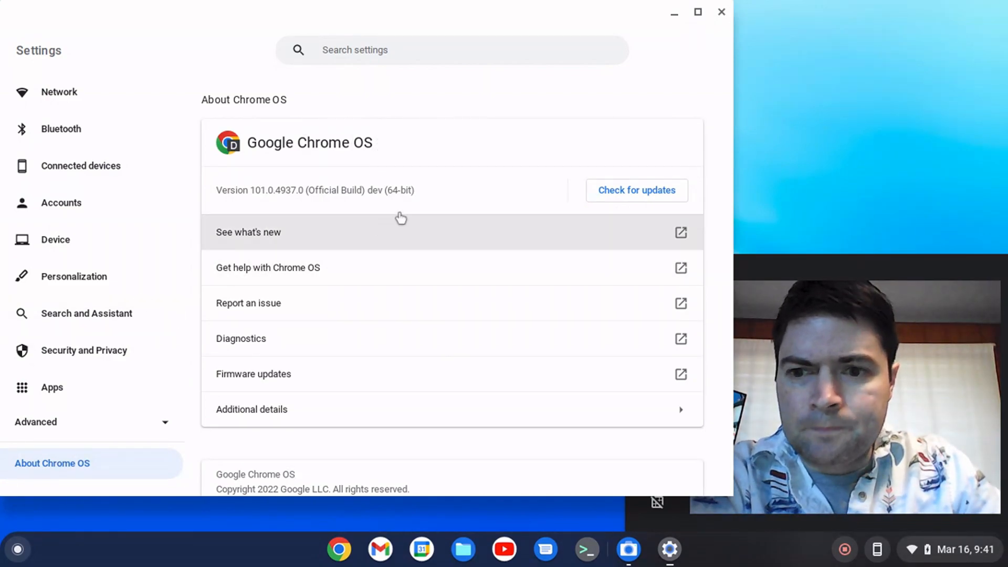
mouse_move(395, 215)
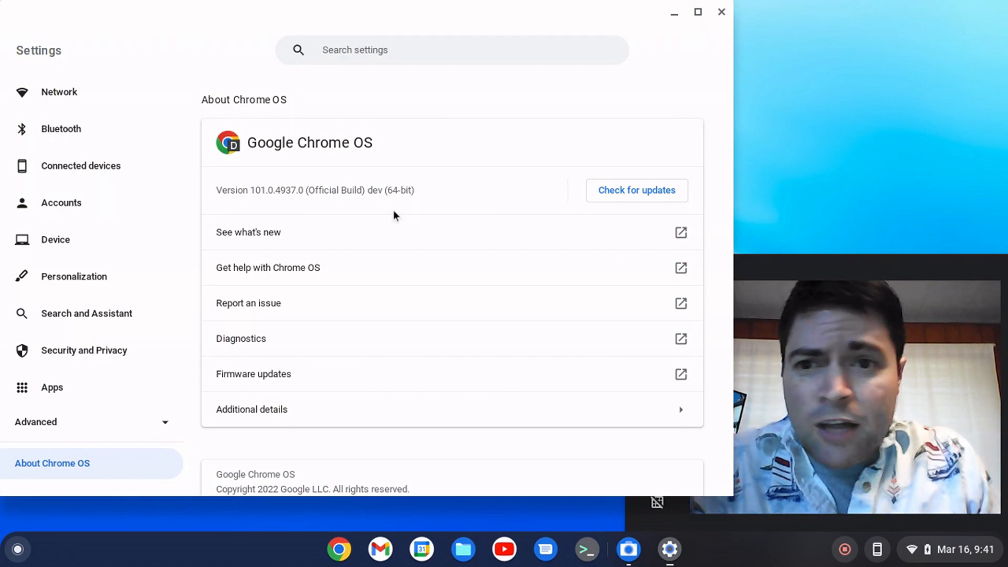
mouse_move(446, 119)
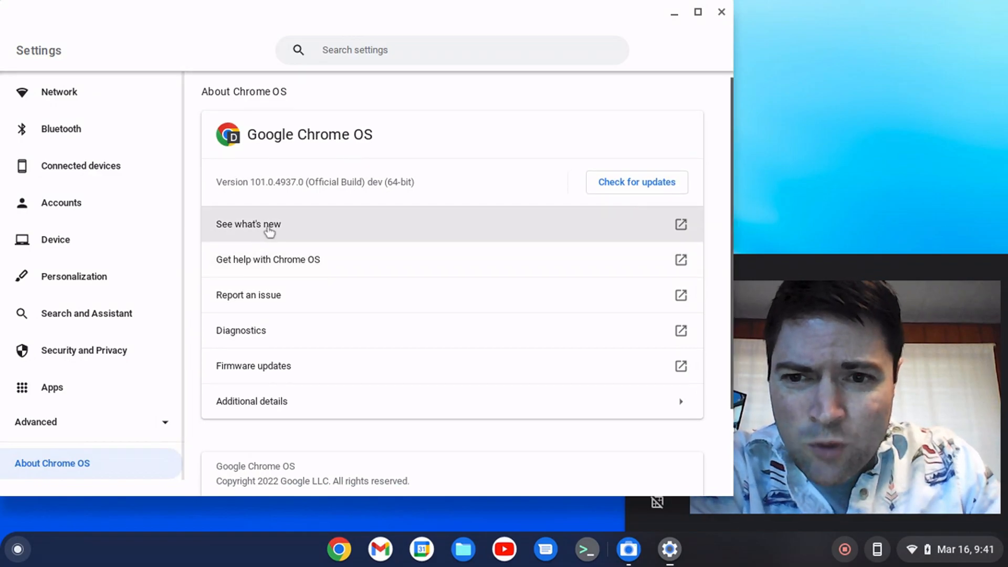
- View Additional details with the dev channel and the full build details page
left_click(252, 402)
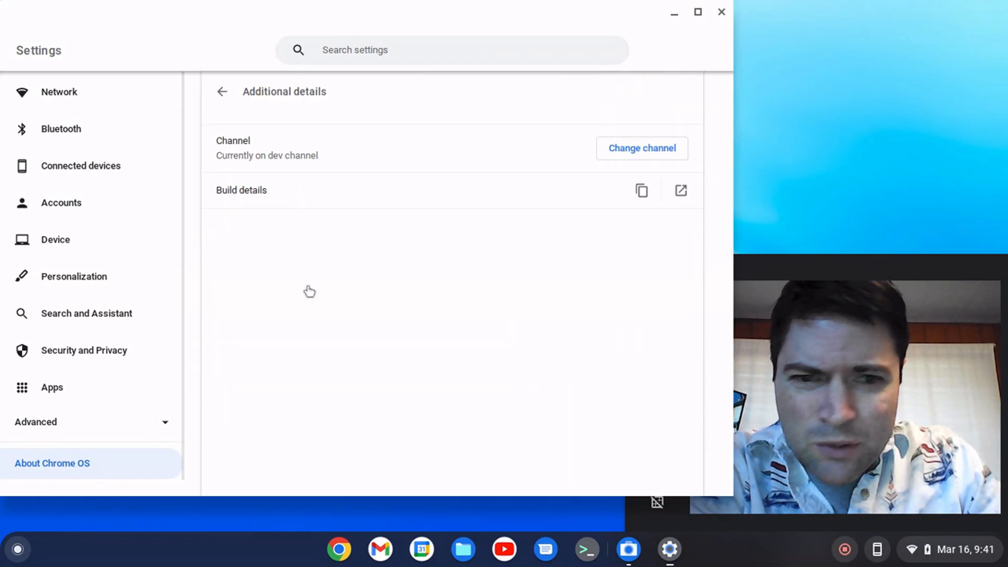
left_click(680, 190)
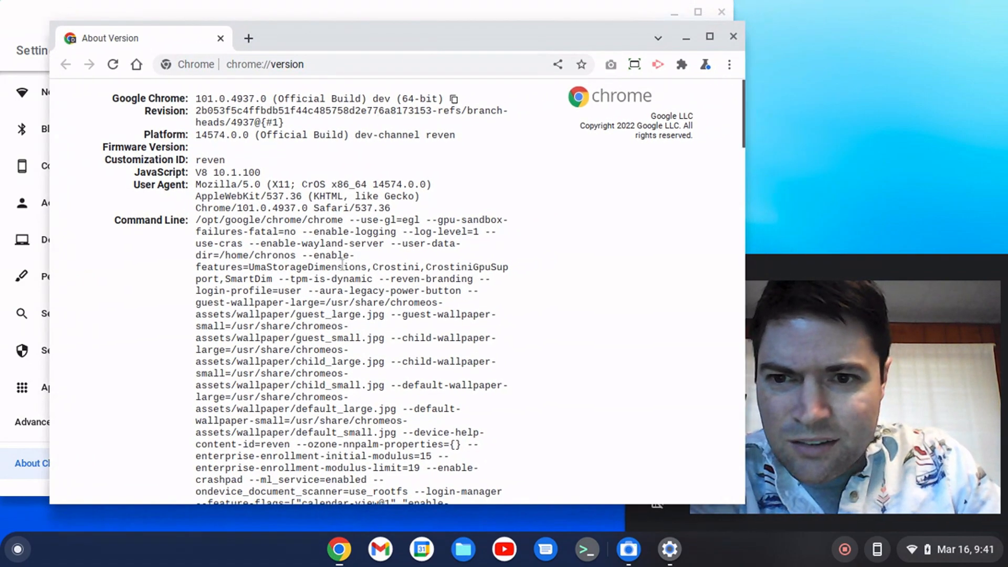
- Search 'chrome os 101 changelog' and open the Chrome Releases dev channel post for 101.0.4937.0
scroll("down", 3)
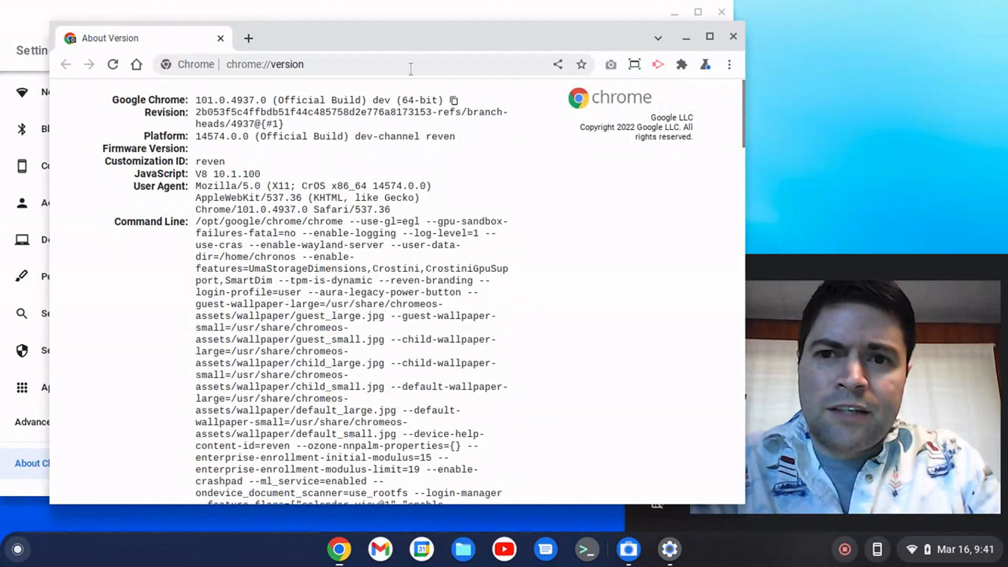
type("chrome os 101 changelog")
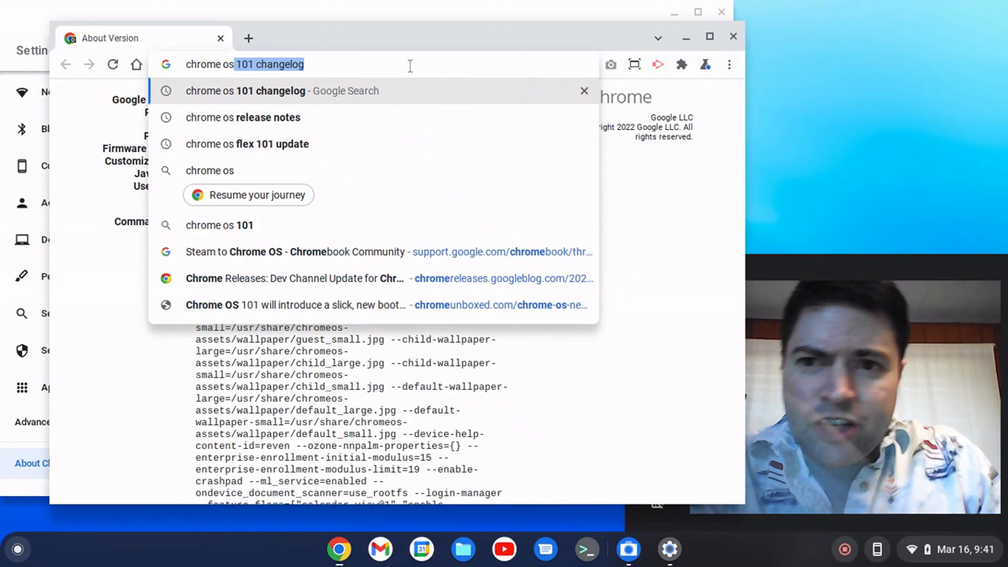
left_click(243, 118)
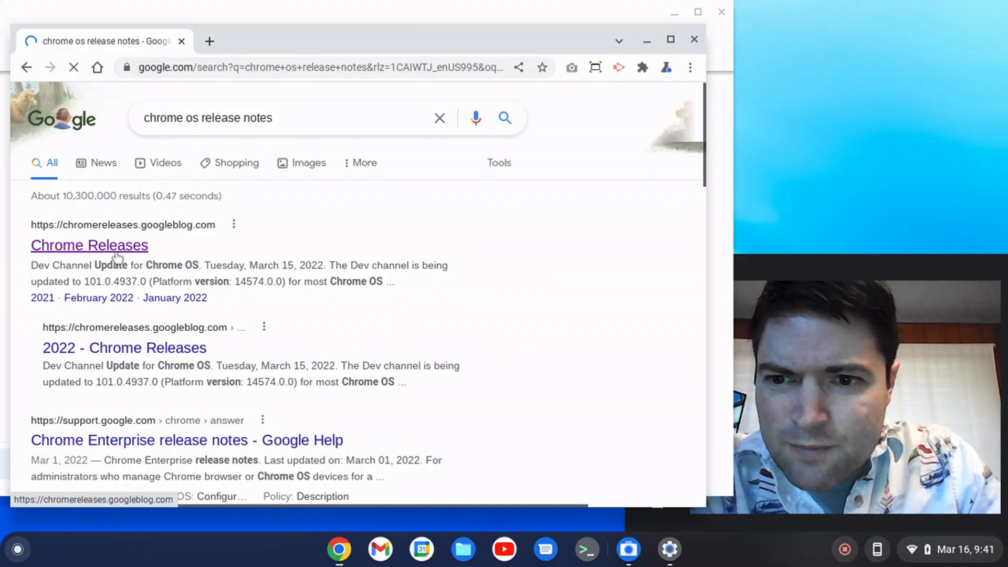
left_click(90, 246)
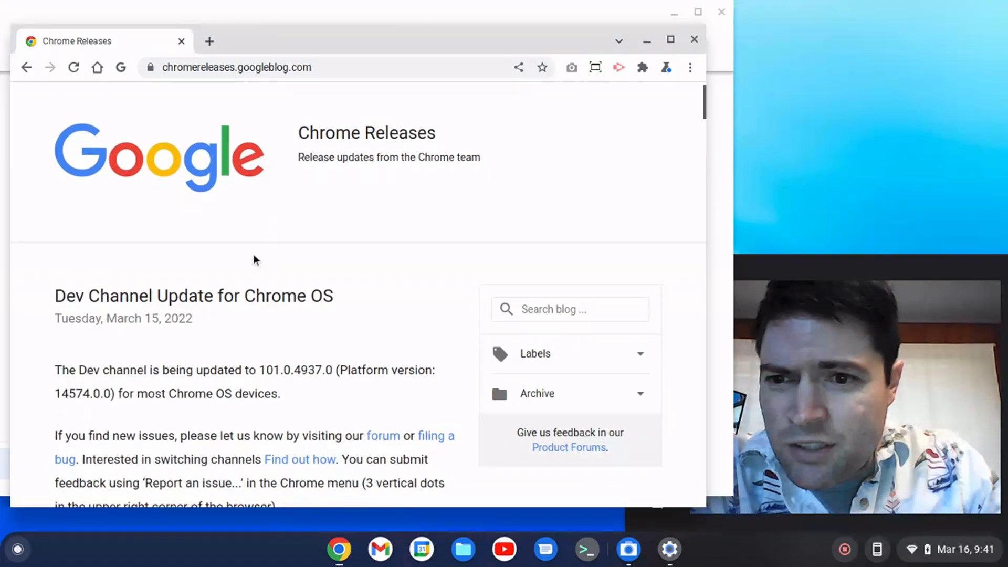
scroll("down", 3)
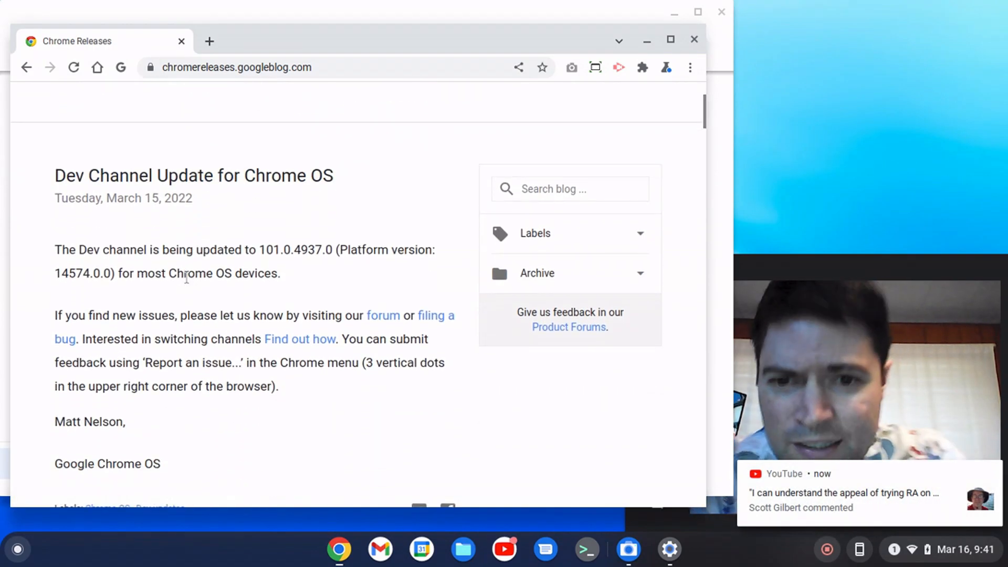
mouse_move(698, 455)
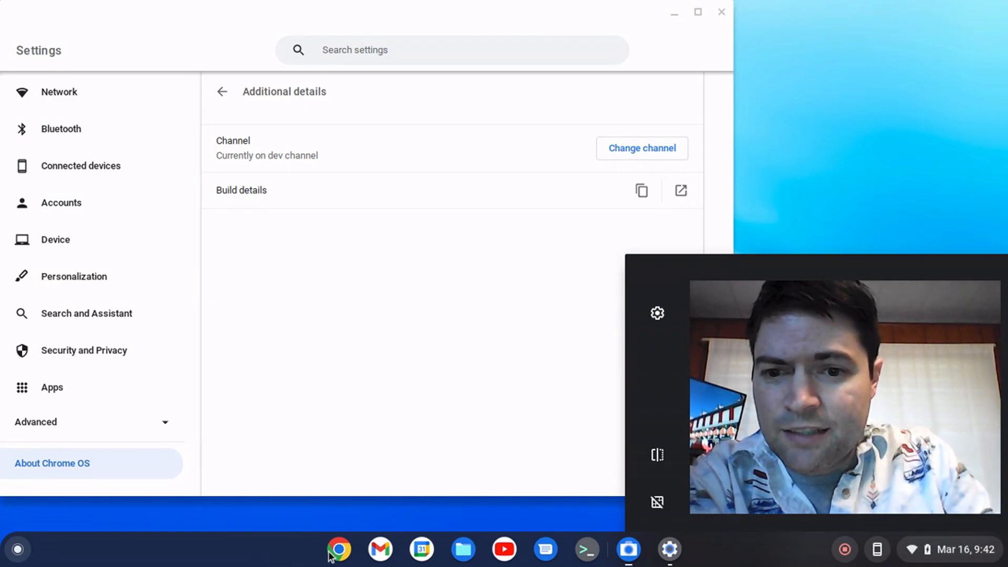
- Open a new Chrome window from the shelf and adjust it, ending on the Files app
left_click(344, 563)
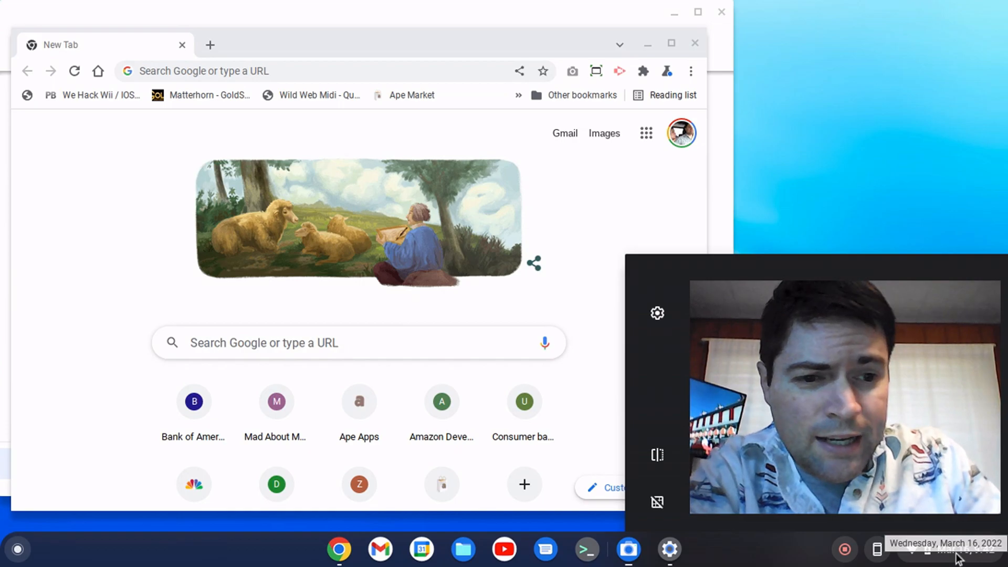
left_click(941, 548)
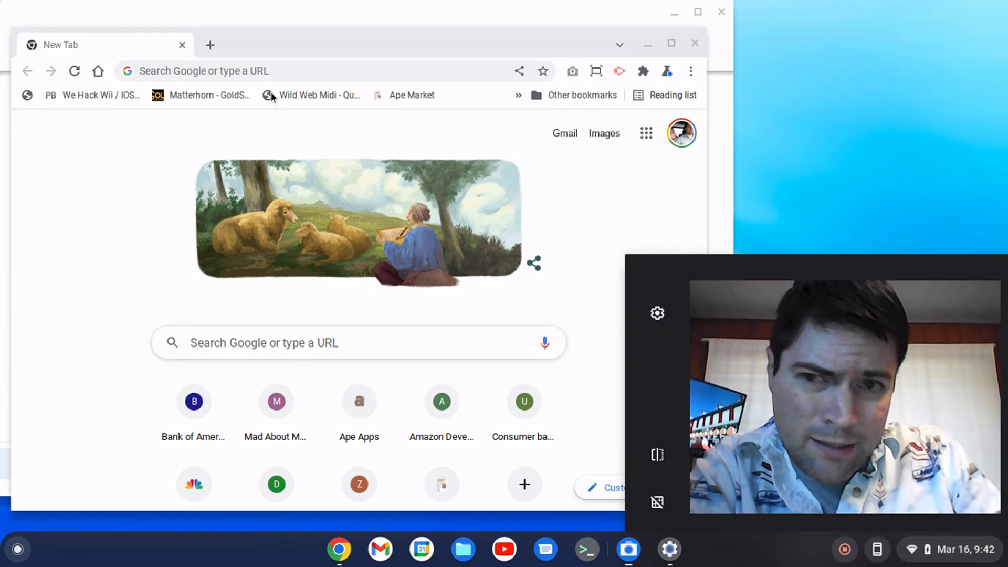
left_click(287, 72)
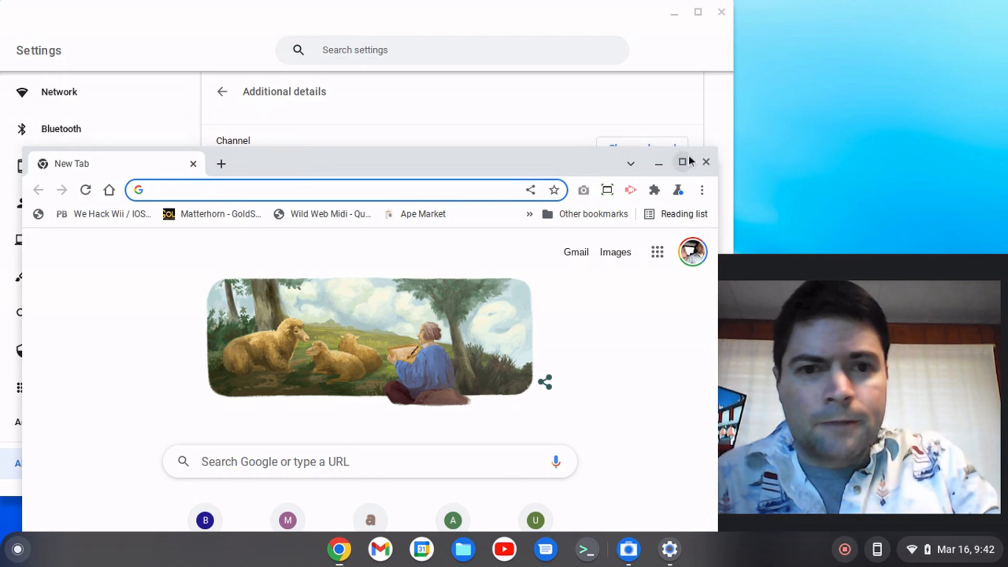
left_click(706, 162)
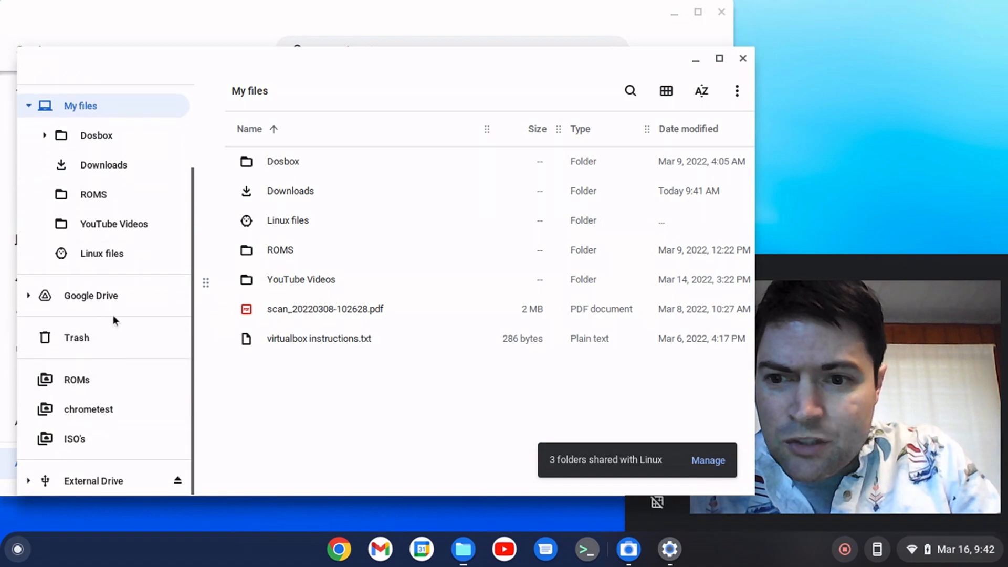
- Open the read-only External Drive listing External Drive, External Drive 1 and the exFAT Internal volume
left_click(93, 481)
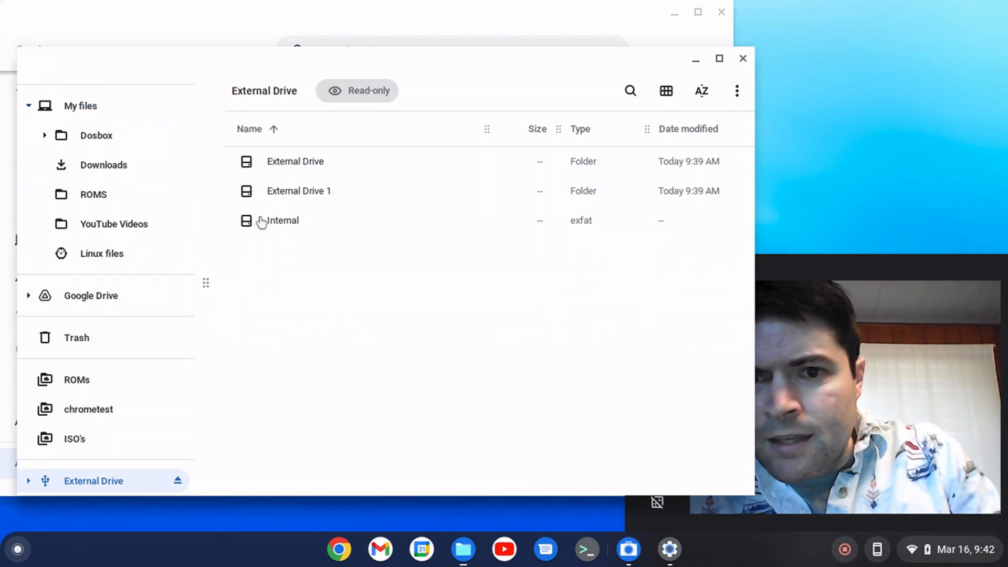
mouse_move(832, 110)
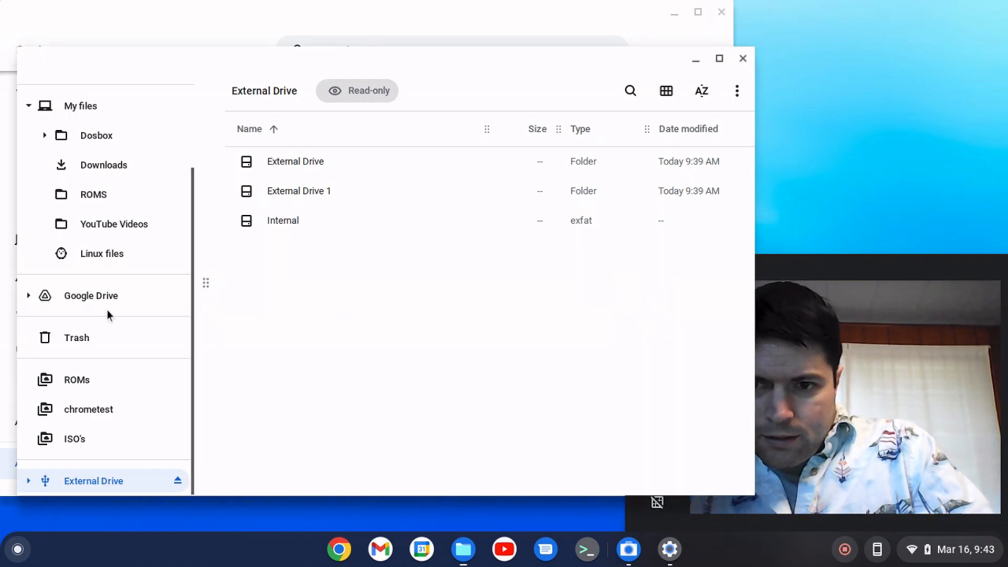
mouse_move(446, 327)
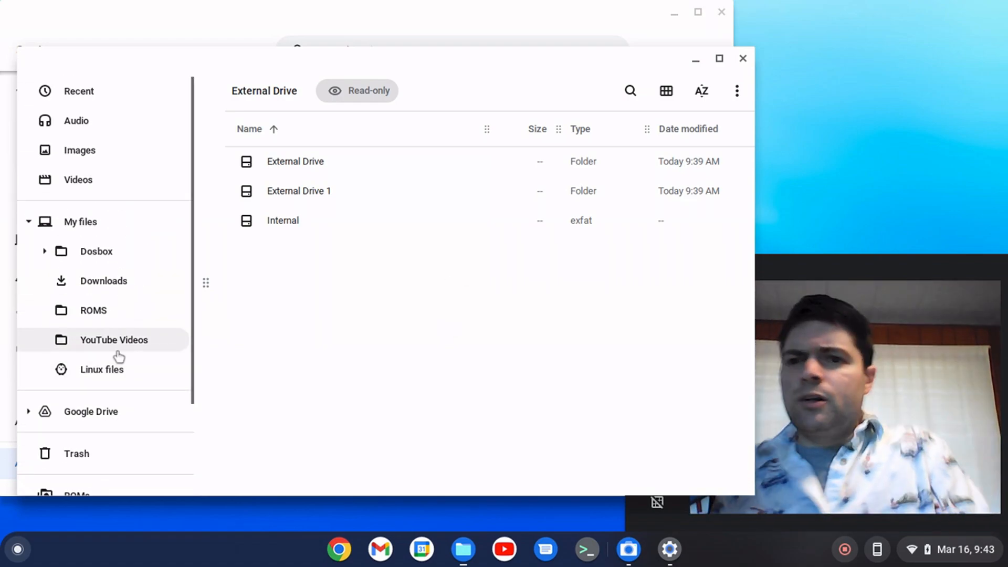
scroll("down", 3)
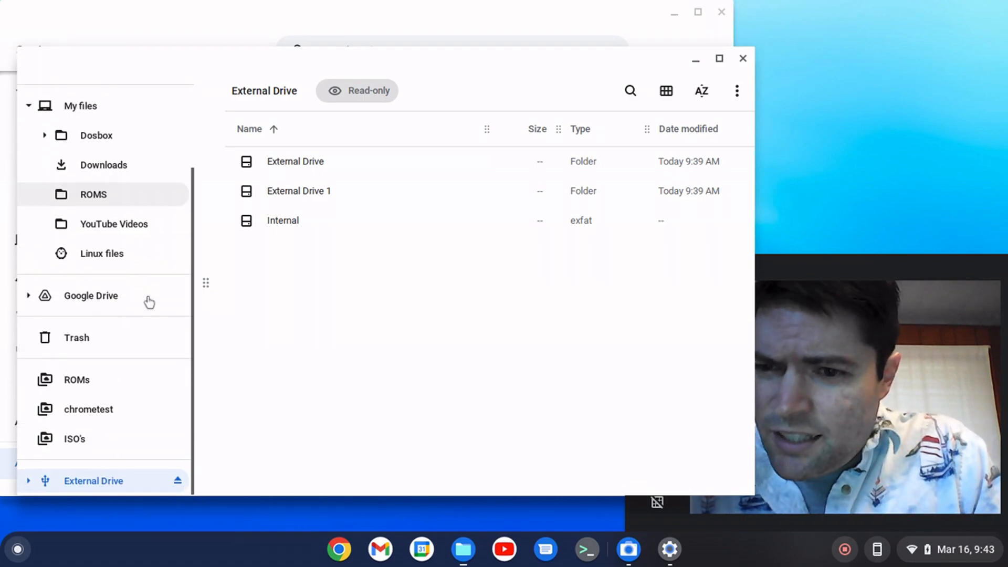
mouse_move(386, 298)
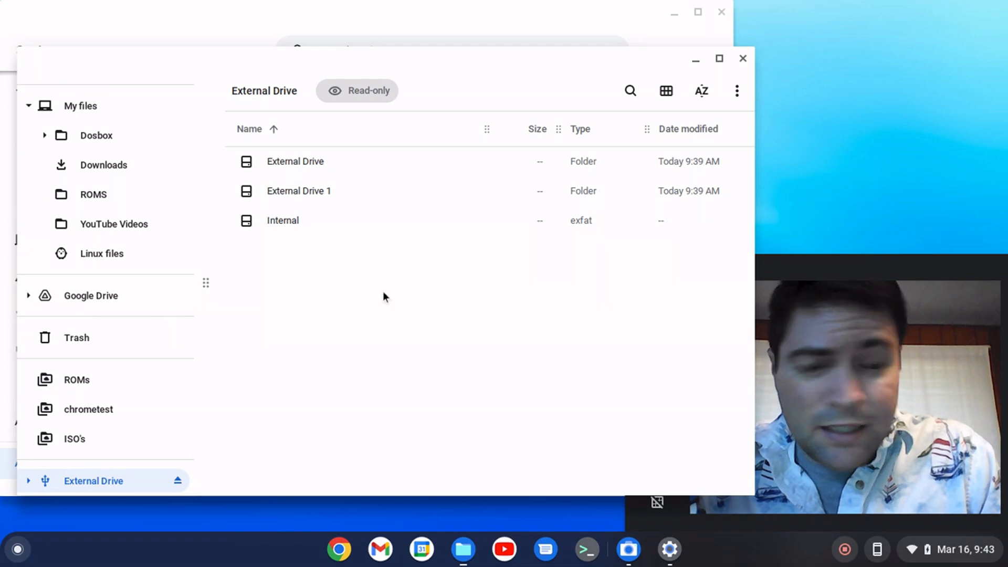
mouse_move(836, 214)
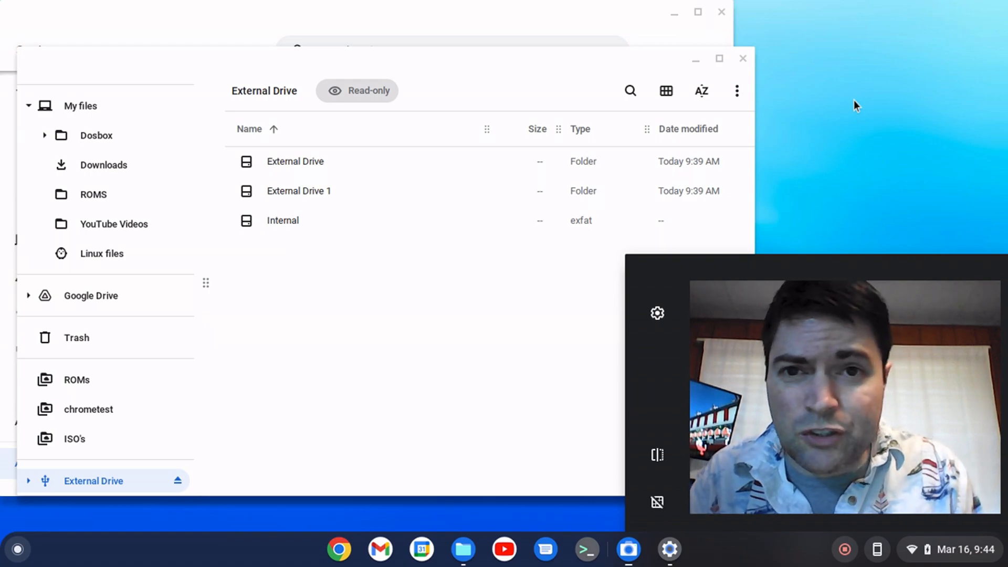
mouse_move(852, 239)
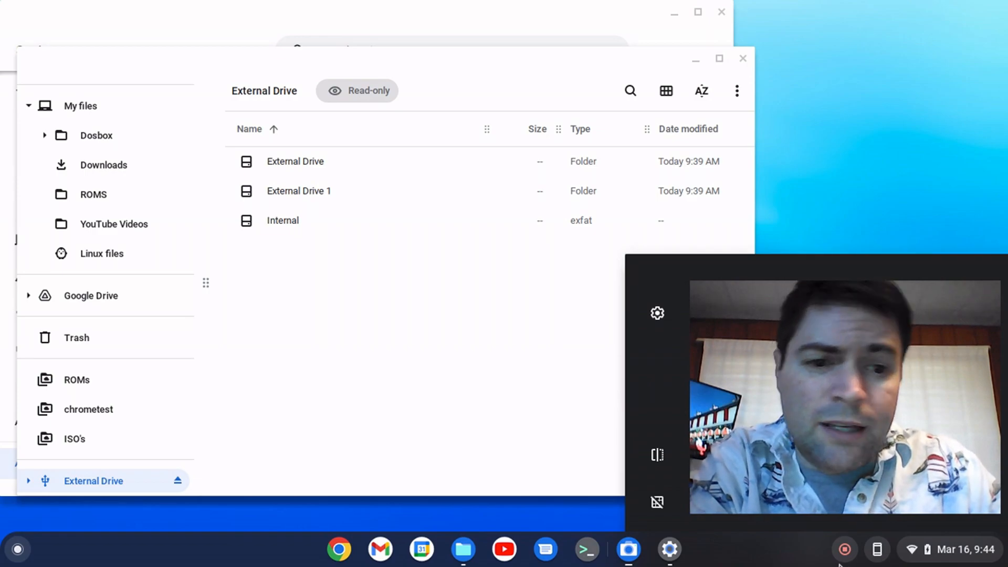
mouse_move(846, 553)
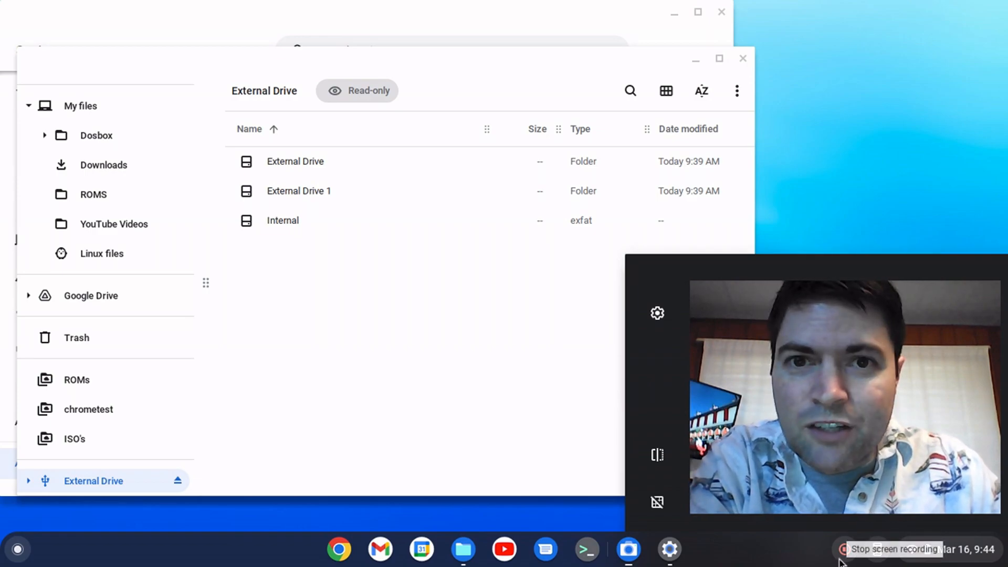